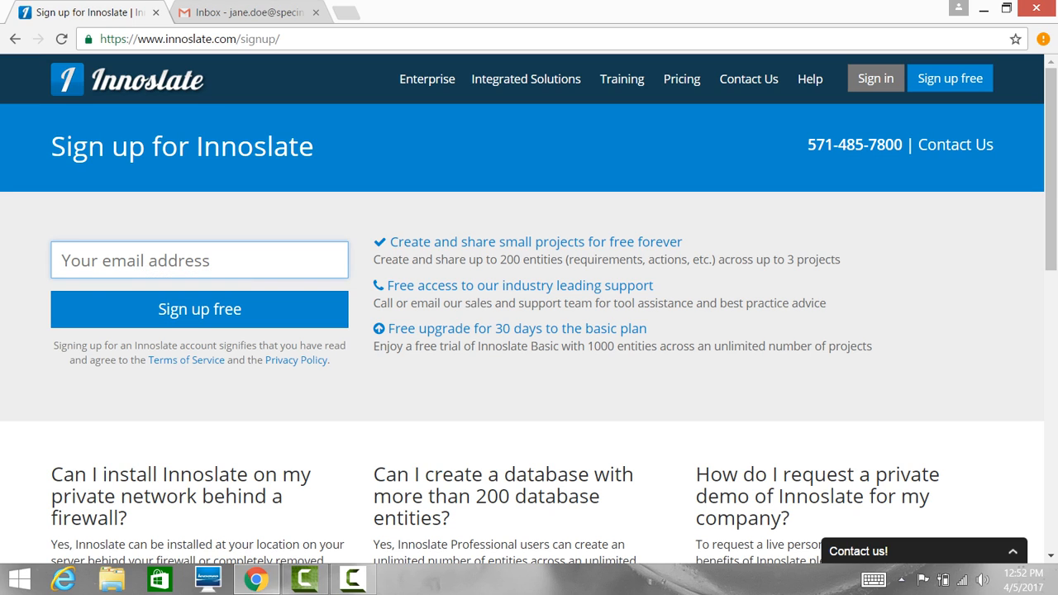
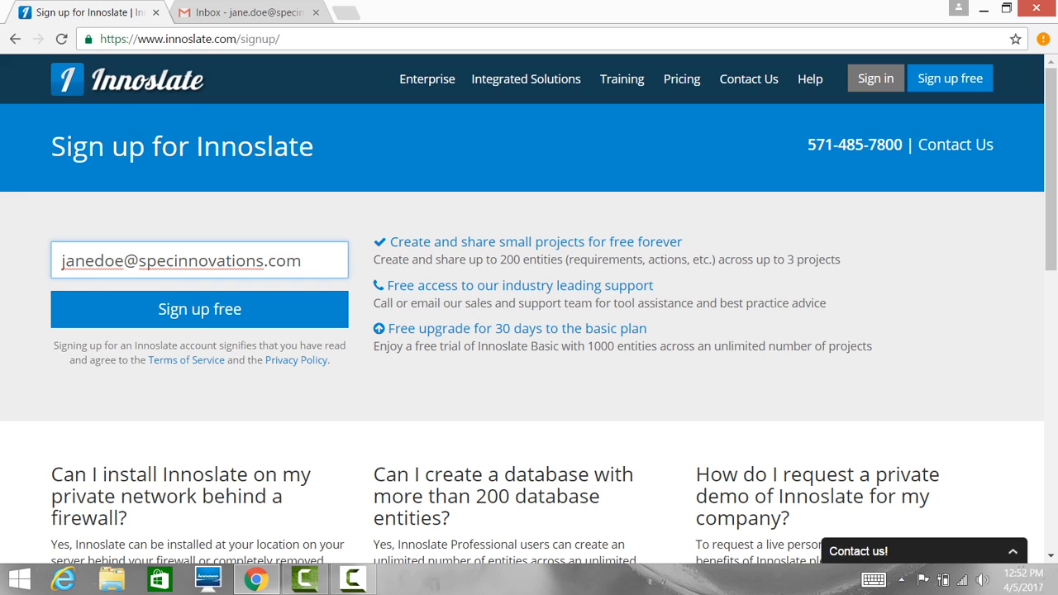
pyautogui.click(198, 309)
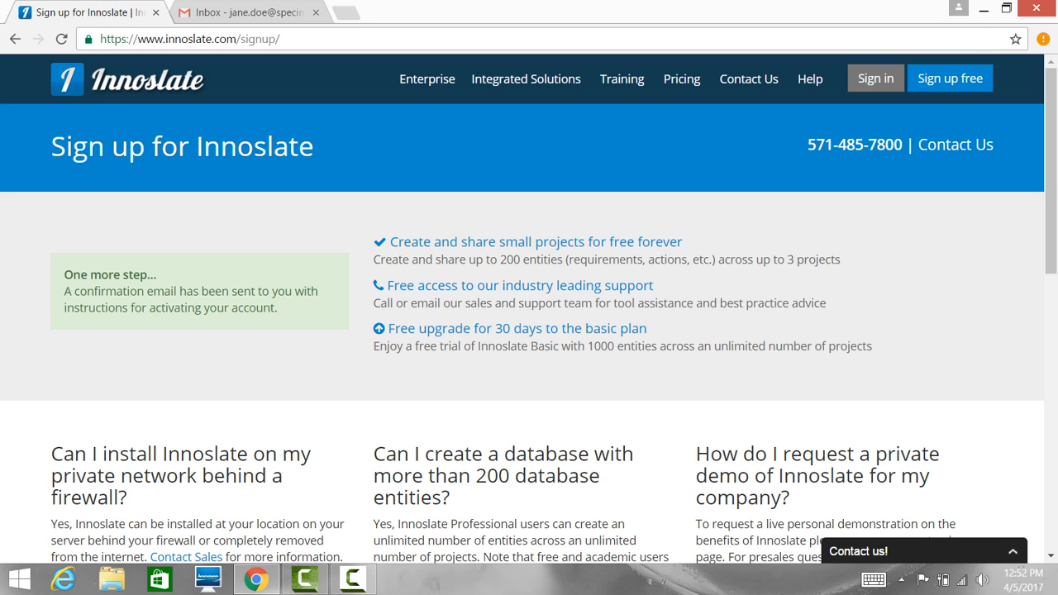
# Step: Open the Innoslate confirmation email in Gmail and follow its activation link
pyautogui.click(245, 11)
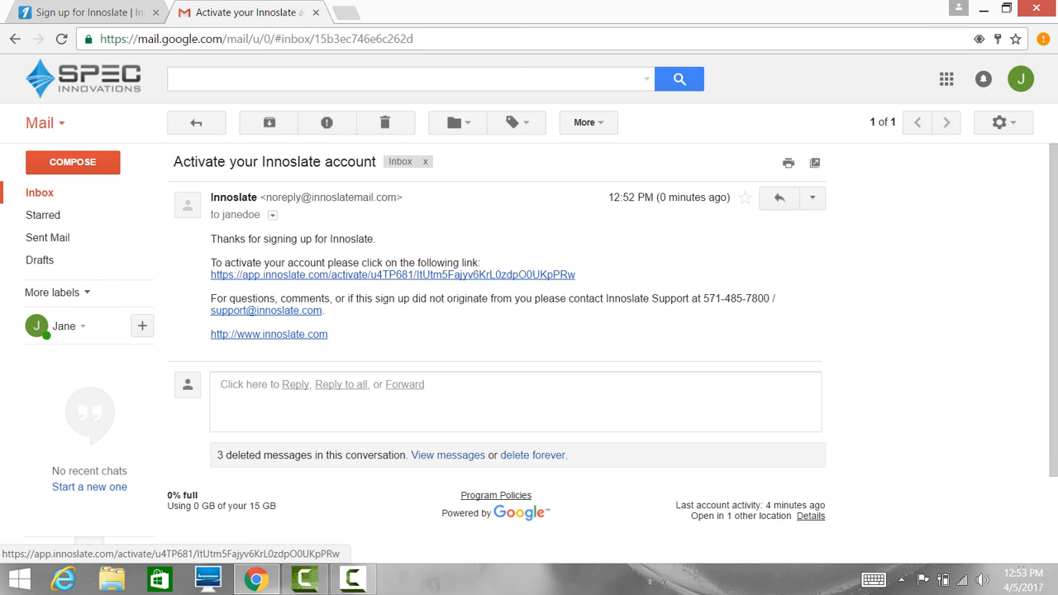
pyautogui.click(392, 274)
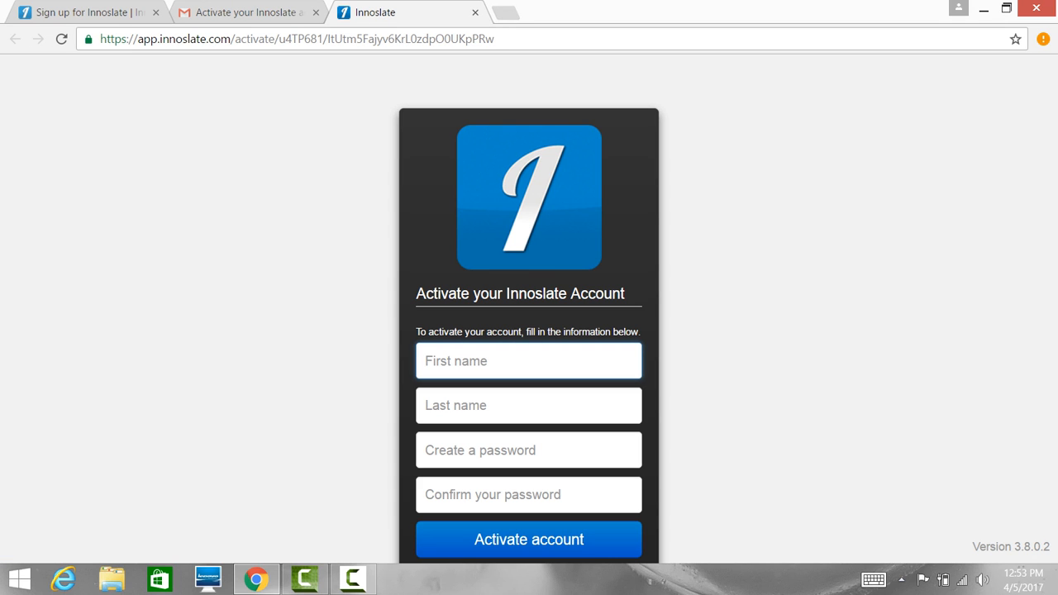
# Step: Activate the account with first name Jane, last name Doe and a matching password
pyautogui.click(529, 539)
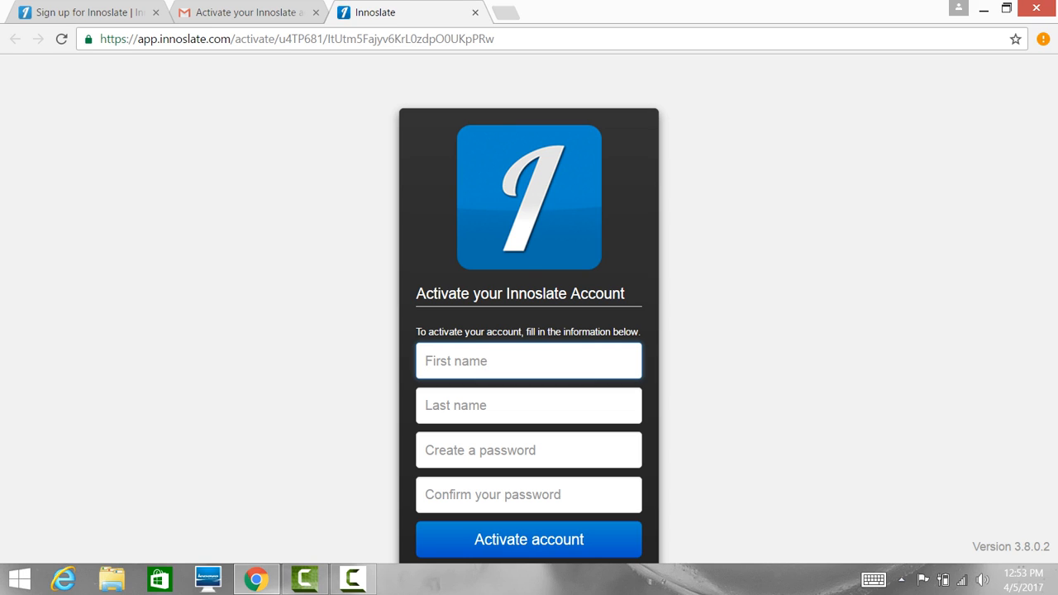
pyautogui.write('Jane')
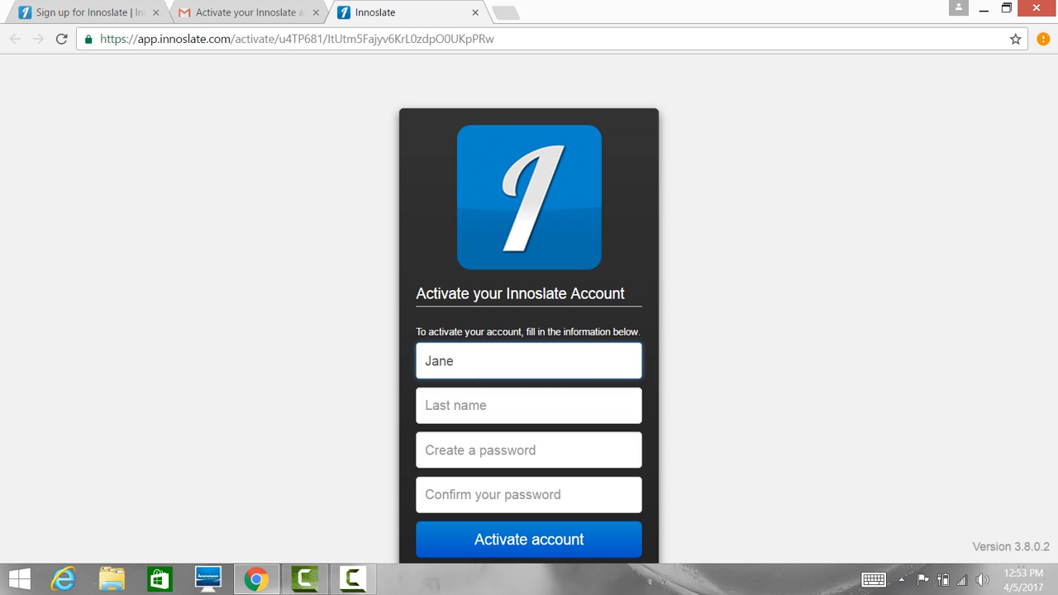
pyautogui.write('Doe')
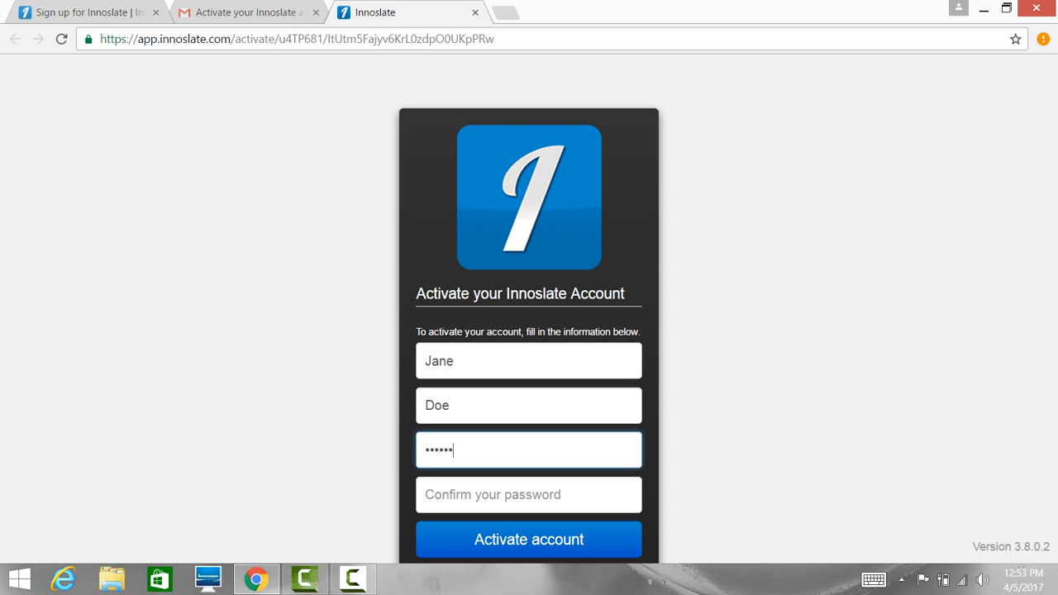
pyautogui.write('•')
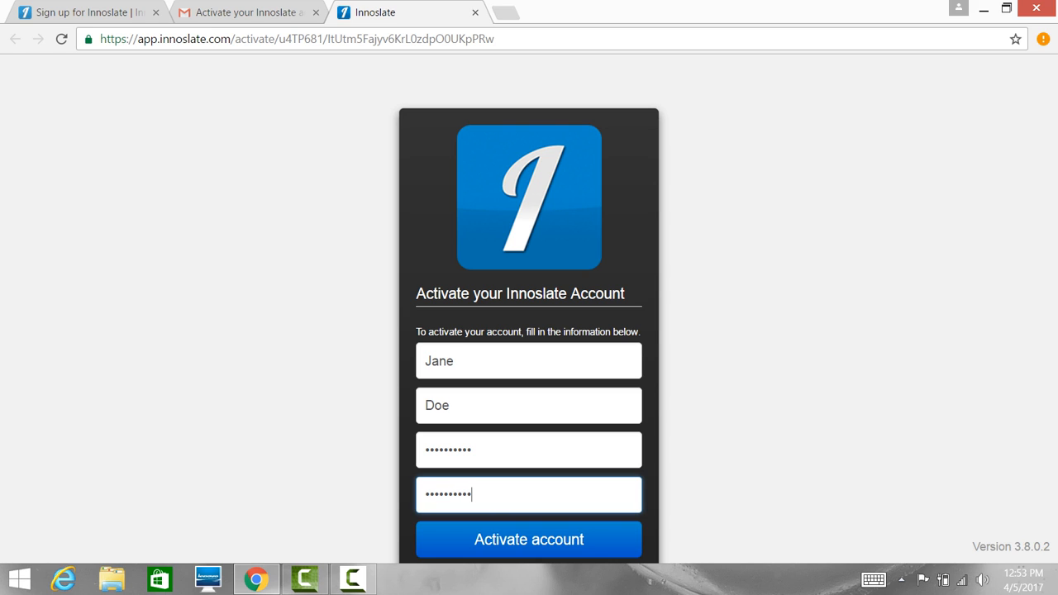
pyautogui.click(528, 539)
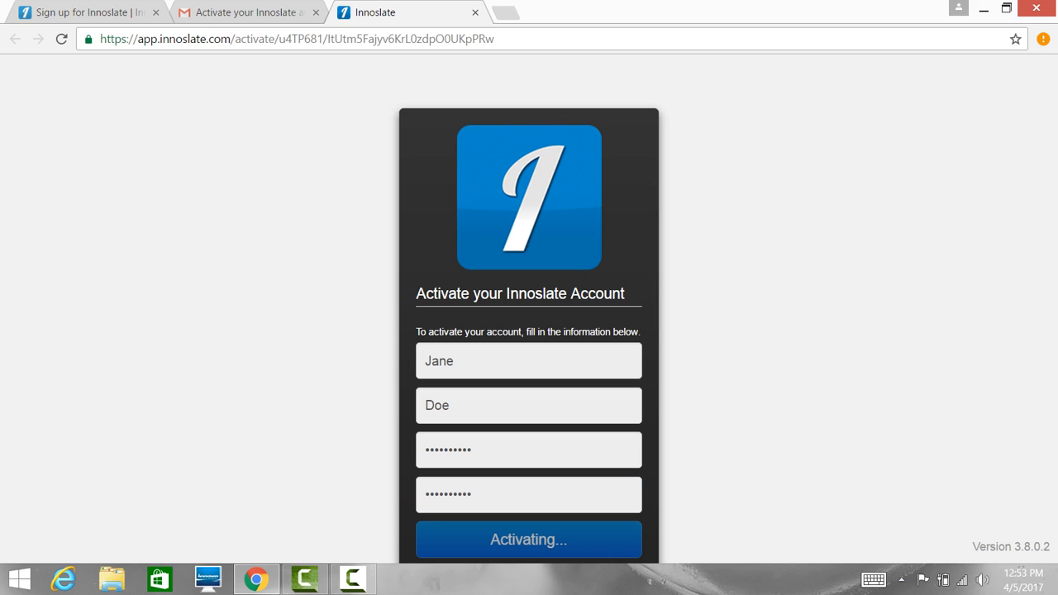
pyautogui.click(529, 539)
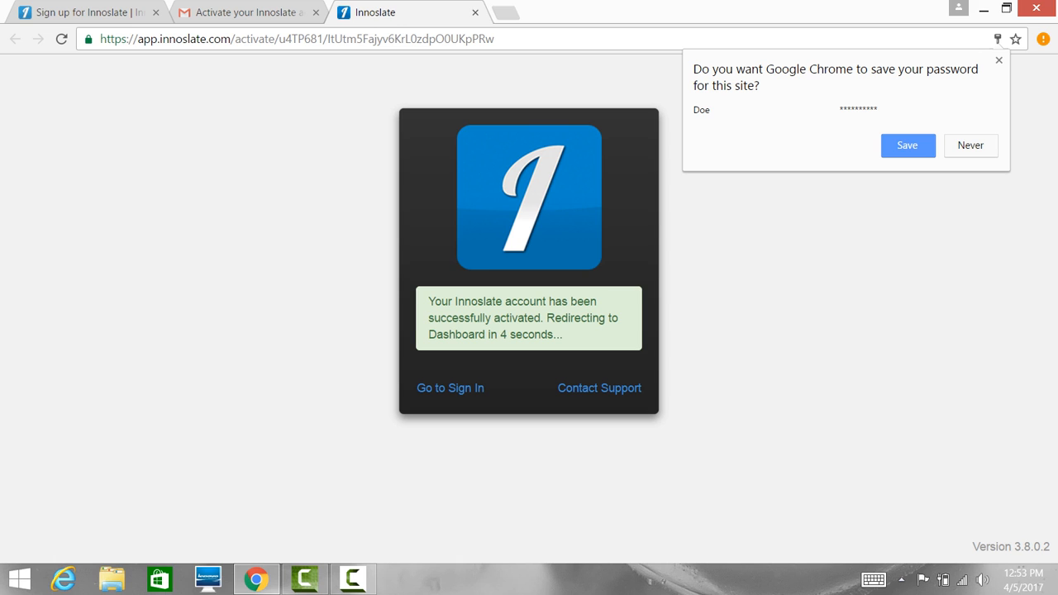